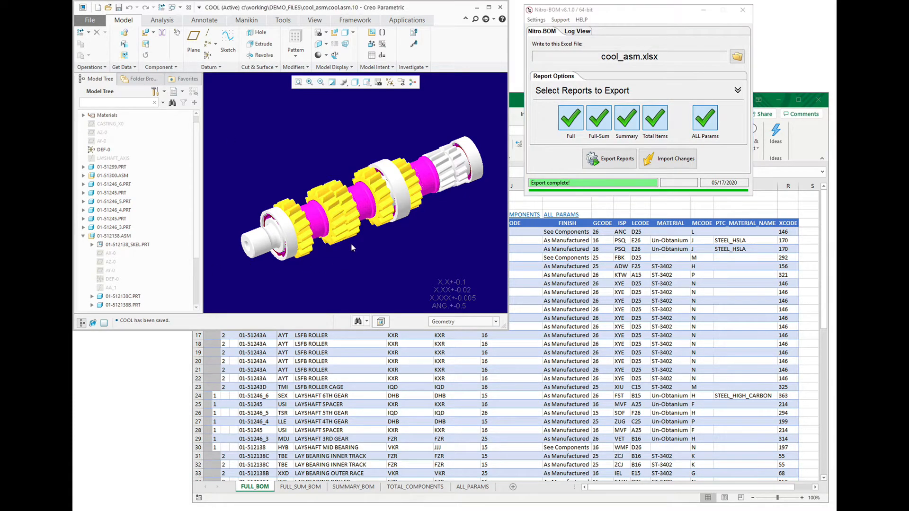
mouse_move(367, 247)
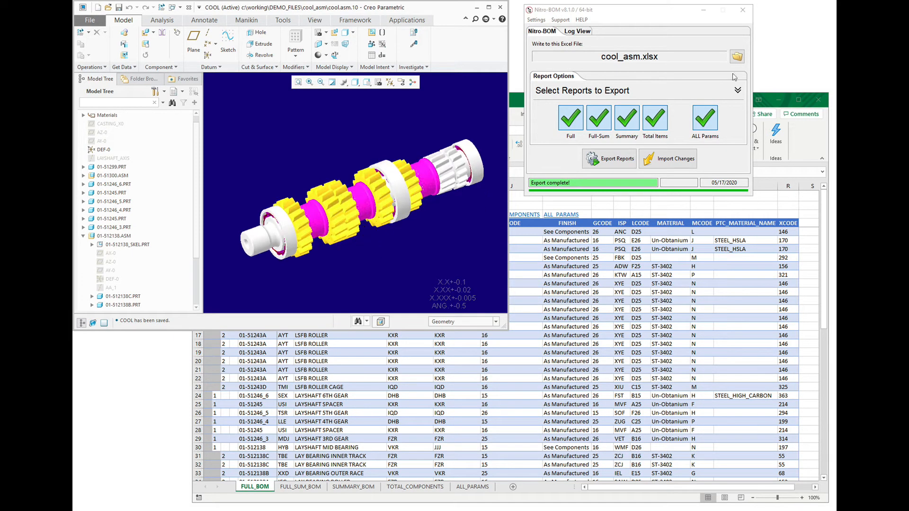
- Switch Nitro-BOM to the Parameter Maps page, still with an empty mapping list
left_click(603, 76)
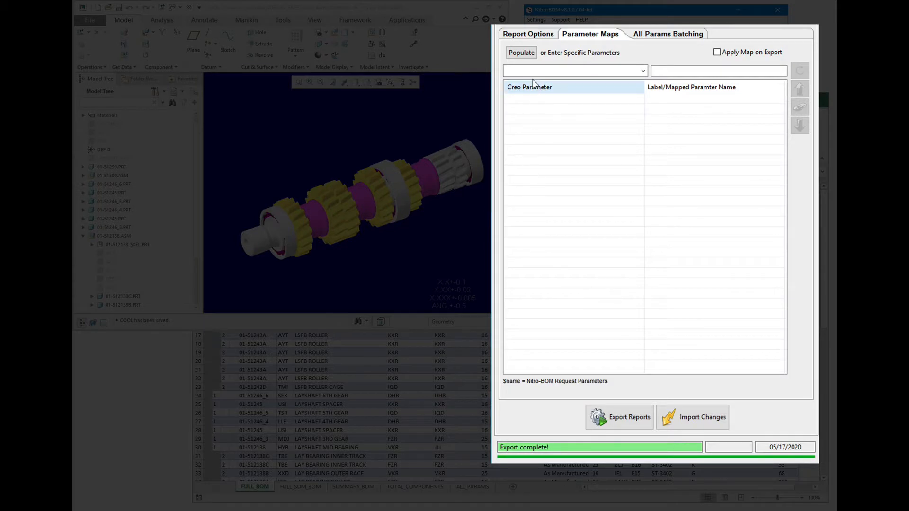
- Populate the map from the model, delete MCODE, XCODE, GCODE, CHK, LCODE, ISP and FCODE, and enable Apply Map on Export
left_click(521, 52)
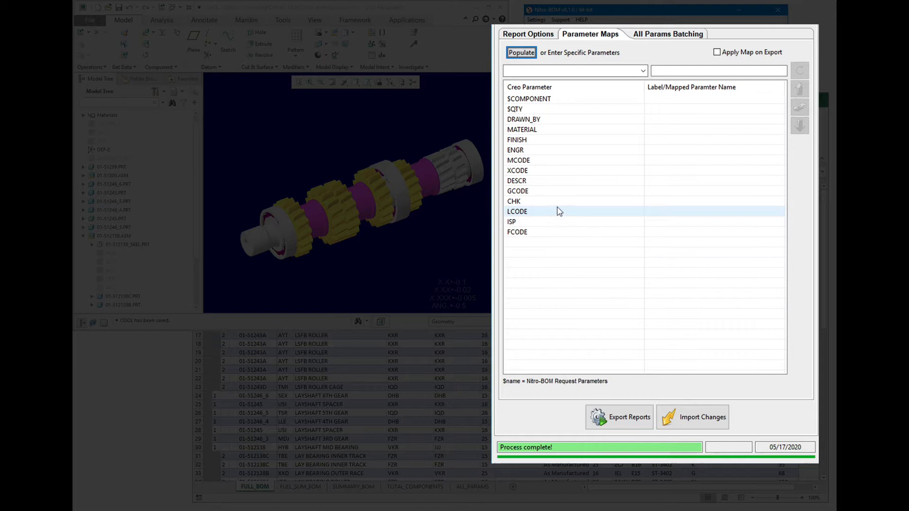
mouse_move(550, 220)
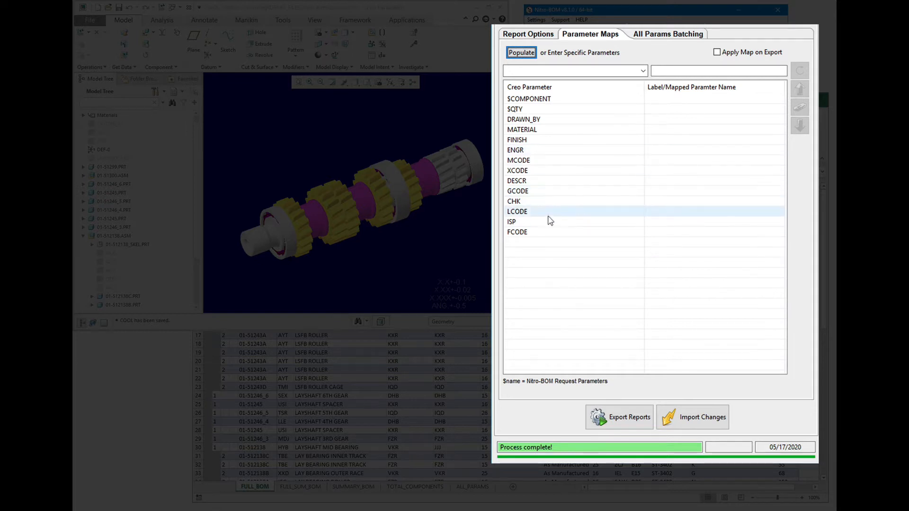
left_click(517, 190)
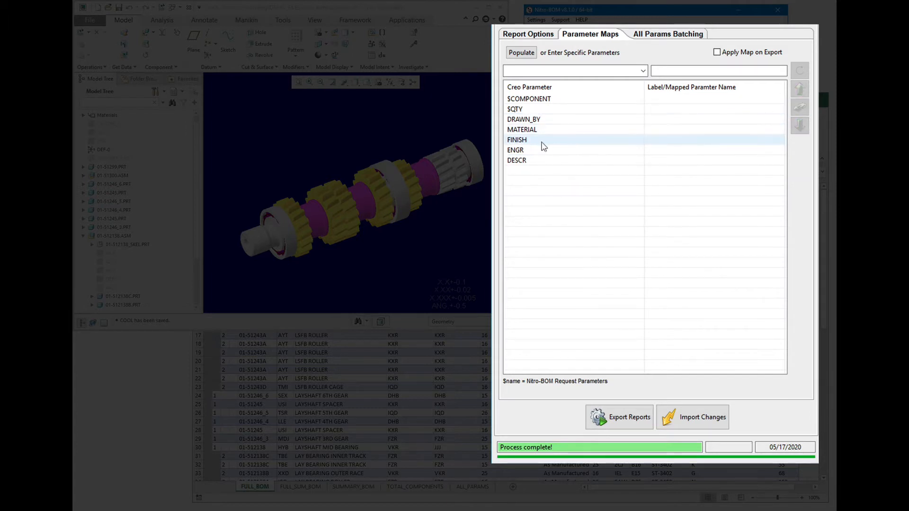
mouse_move(548, 146)
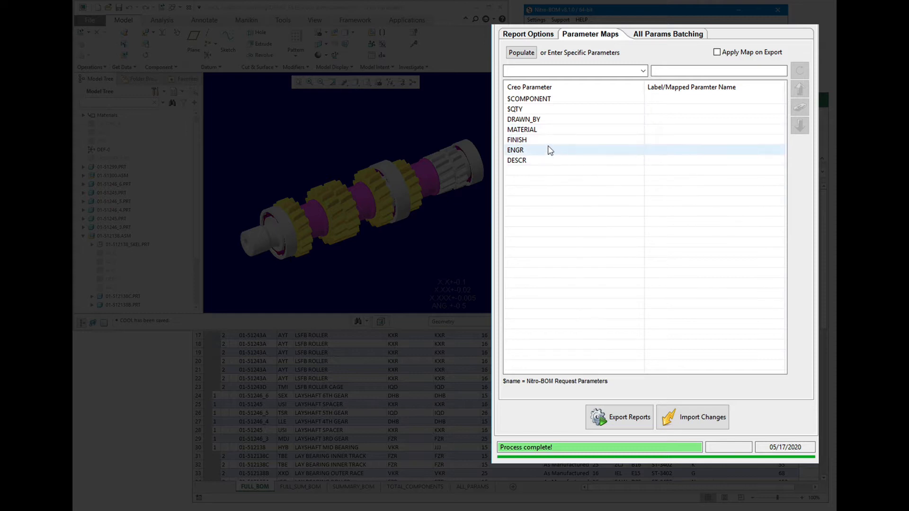
left_click(717, 52)
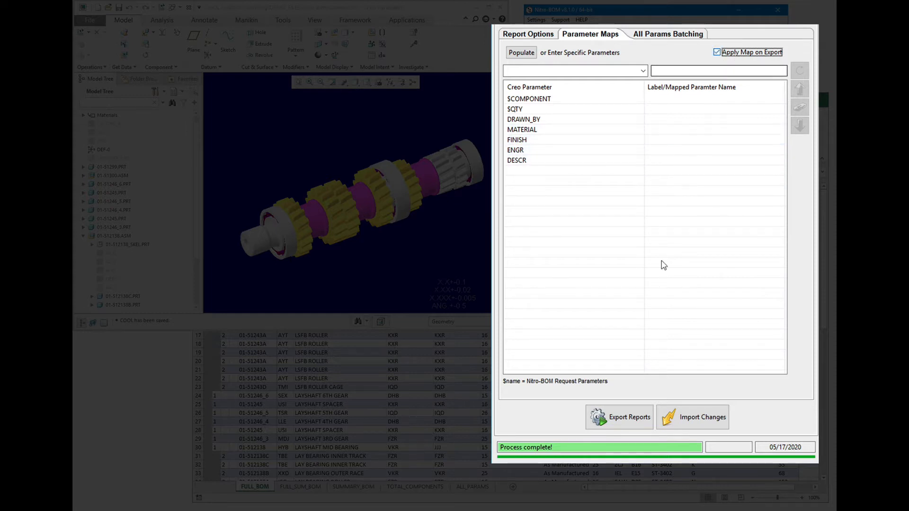
- Export the BOM reports into cool_asm.xlsx and bring the workbook into view
left_click(619, 416)
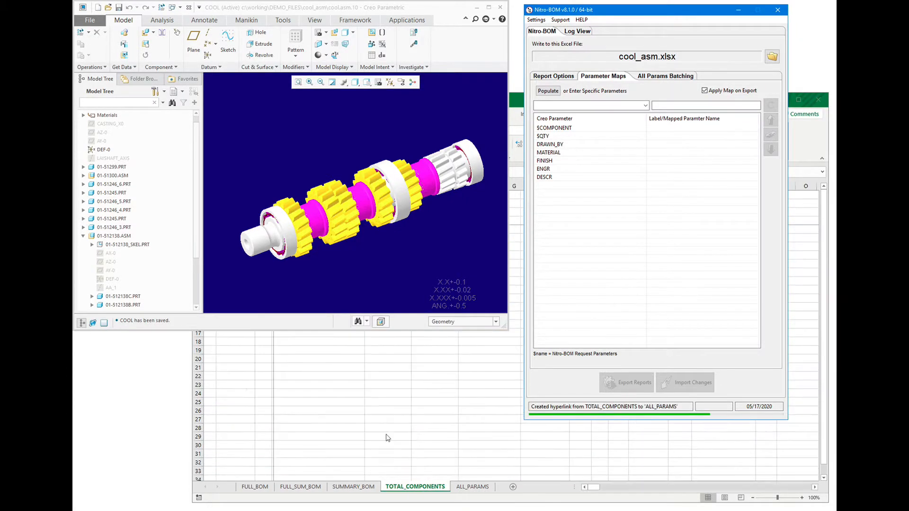
left_click(626, 381)
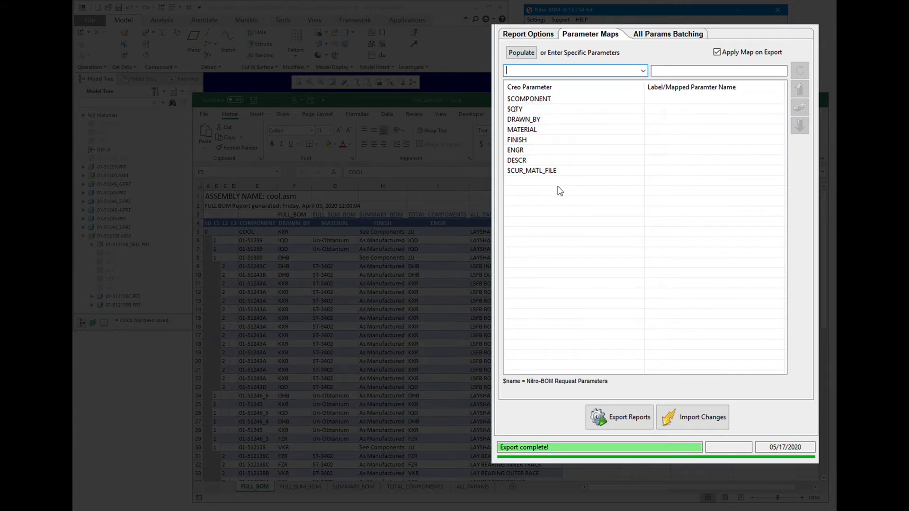
- Add $CUR_MATL_FILE, $MODEL_MP_BBOX_VOL, $MODEL_LENGTH_UNITS and $MODEL_MASS_UNITS from the request-parameter list
left_click(531, 170)
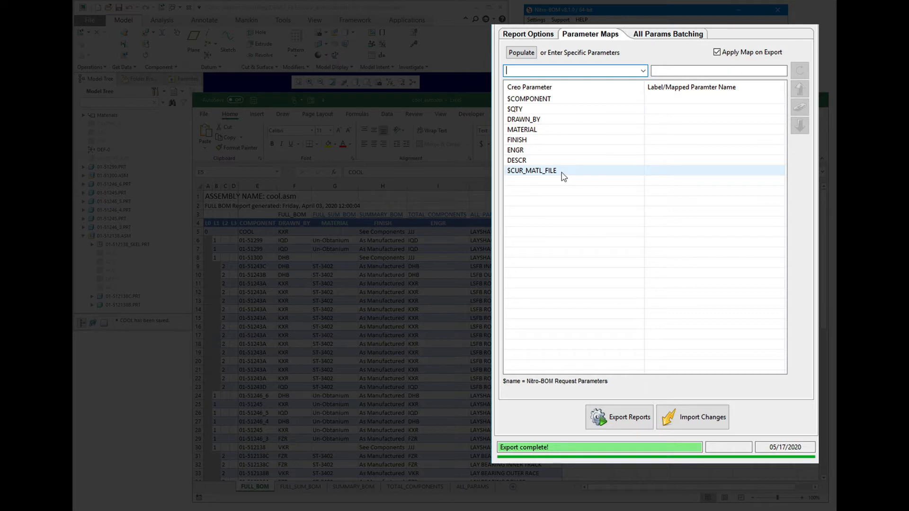
left_click(641, 70)
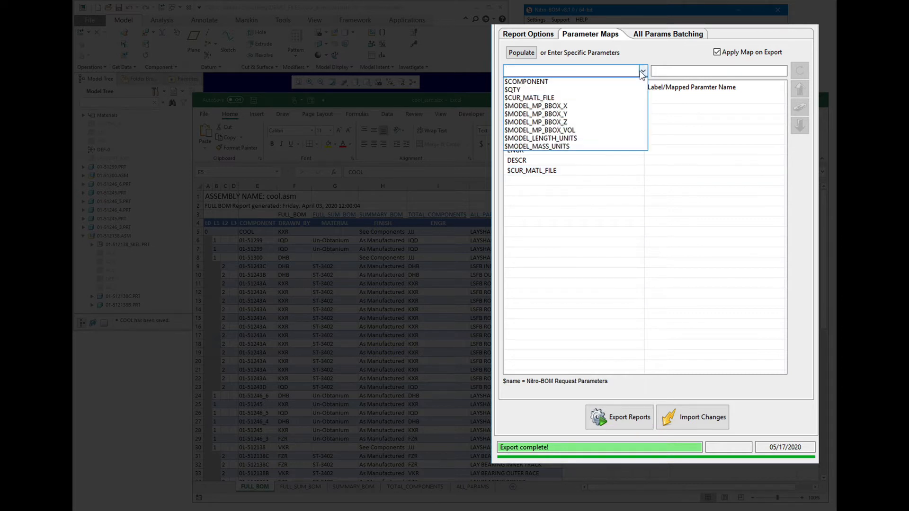
left_click(539, 130)
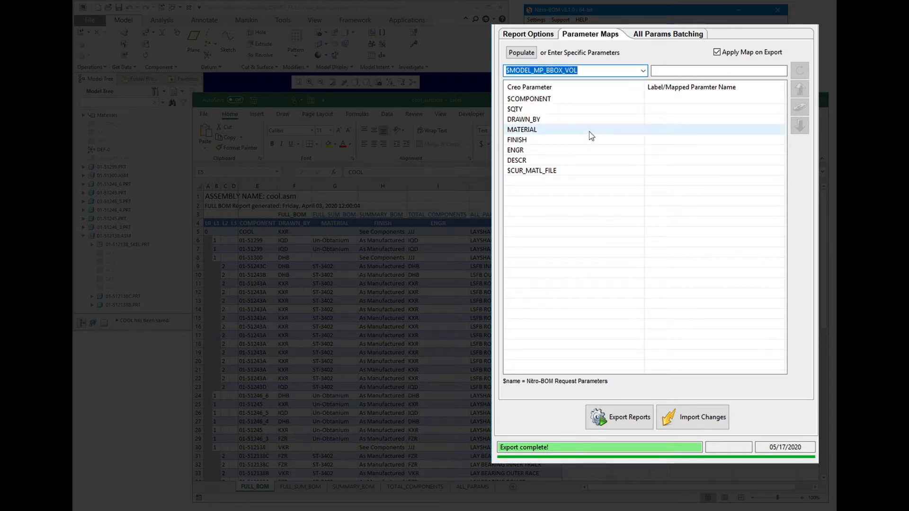
left_click(641, 70)
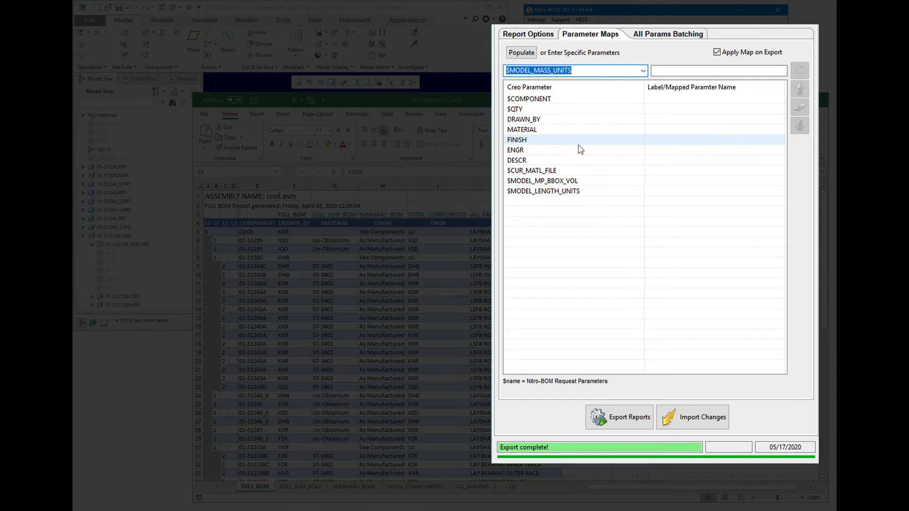
left_click(573, 70)
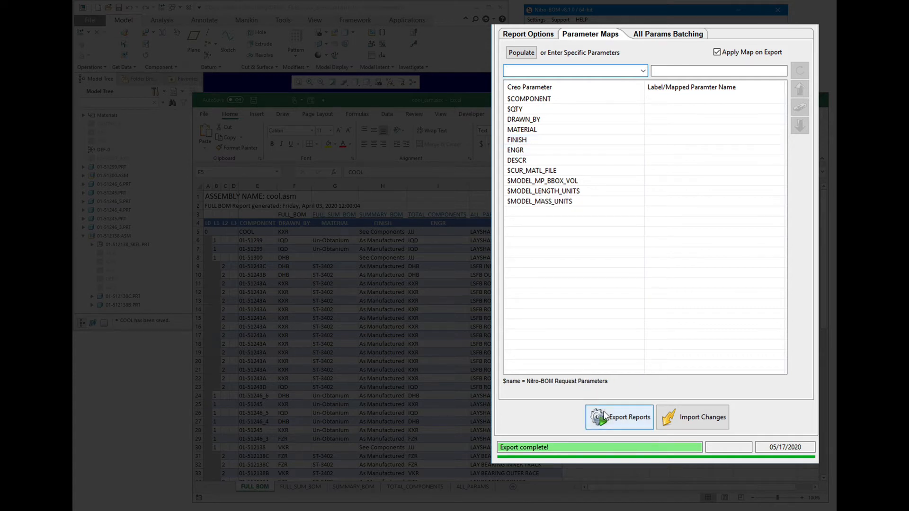
- Re-export to cool_asm.xlsx and view the FULL_BOM sheet's new CUR_MATL_FILE, BBOX_VOL and units columns
left_click(618, 416)
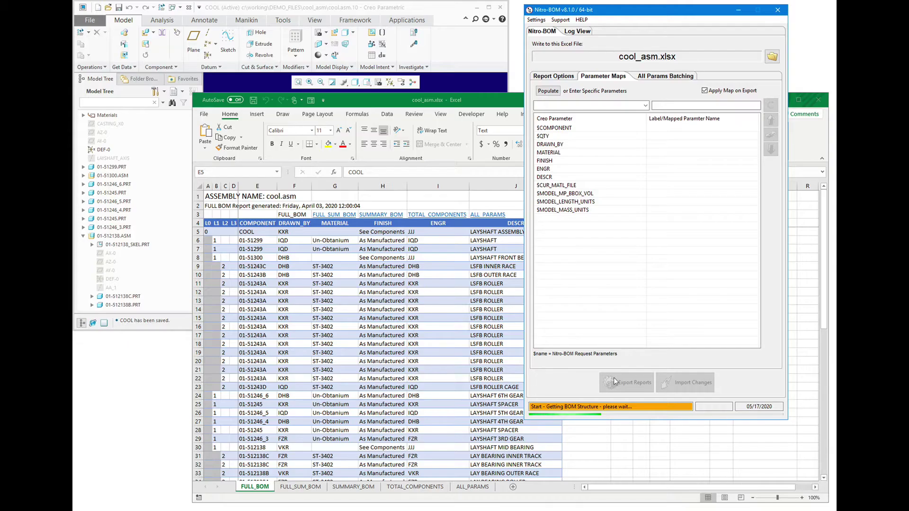
left_click(414, 486)
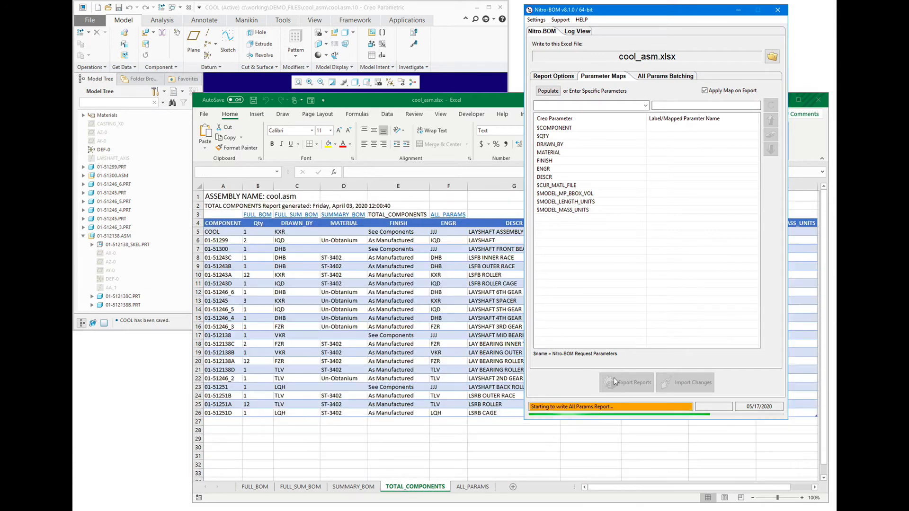
left_click(627, 382)
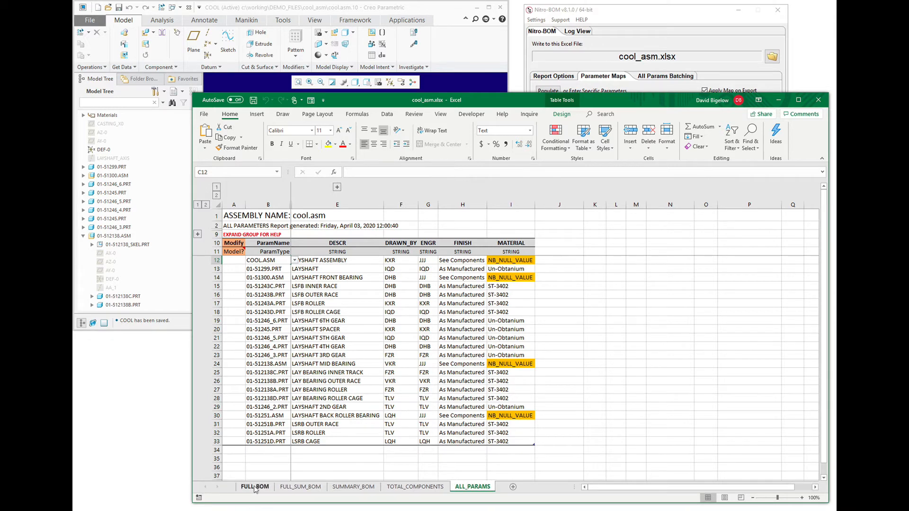
left_click(255, 486)
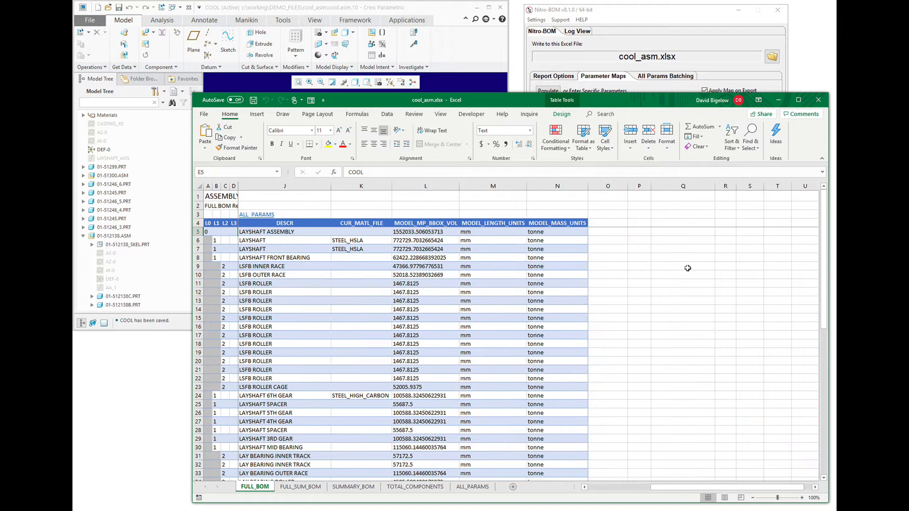
mouse_move(532, 290)
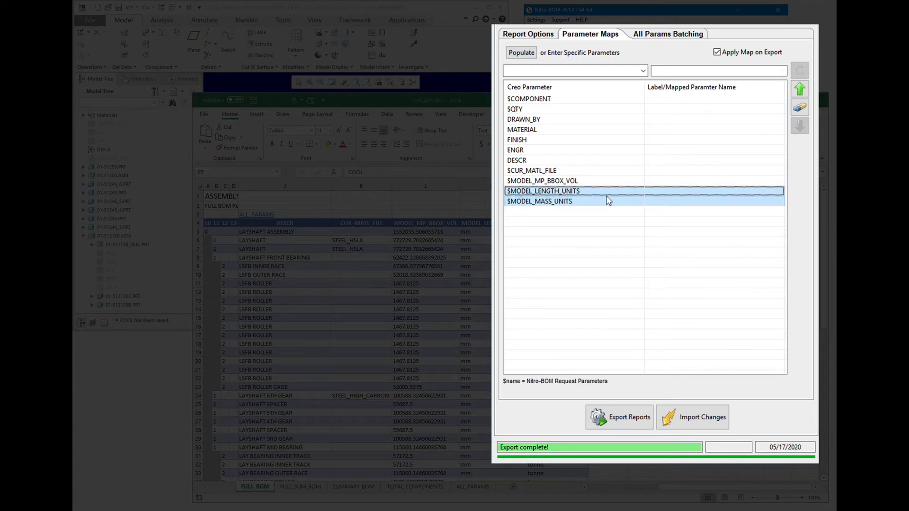
- Move the two units parameters up the map and reposition DESCR and DRAWN_BY near the top
left_click(799, 88)
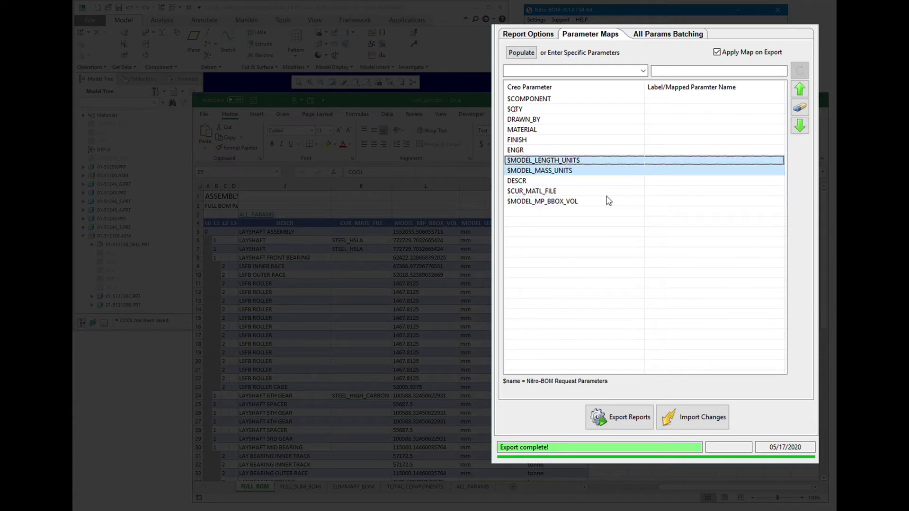
left_click(799, 89)
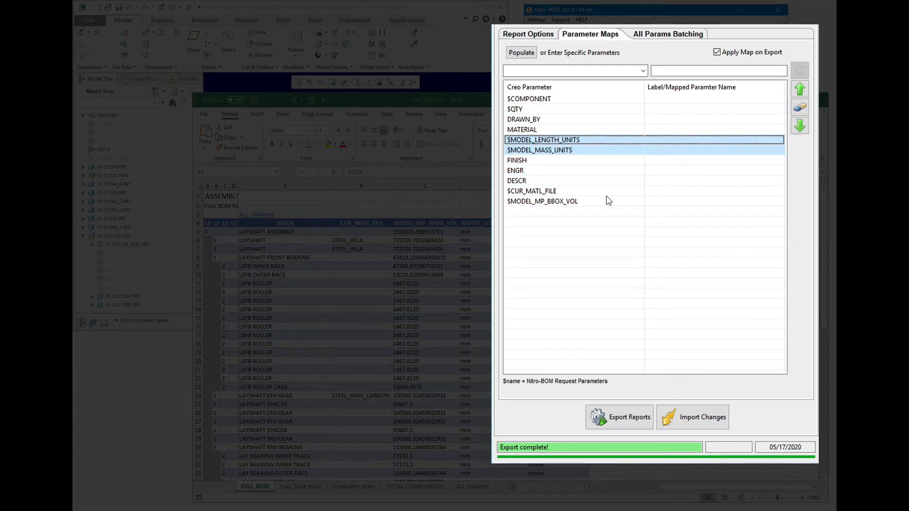
left_click(799, 89)
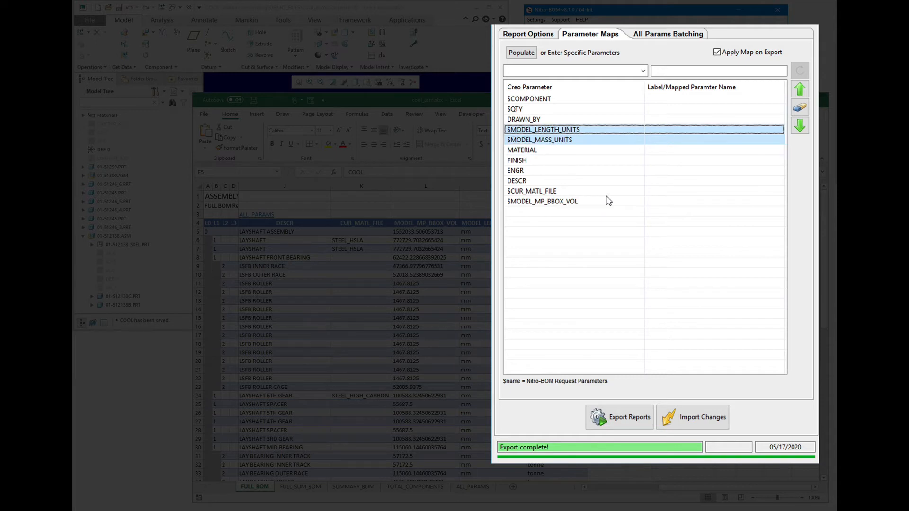
left_click(517, 160)
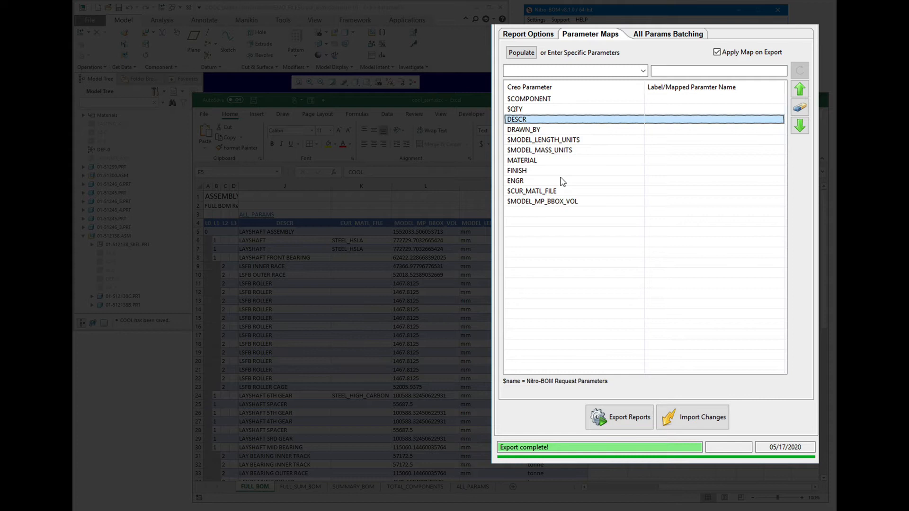
left_click(523, 130)
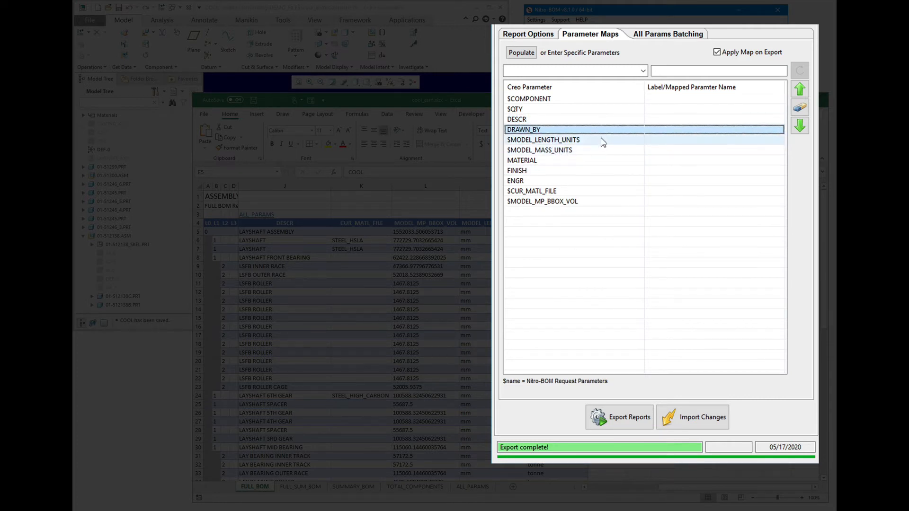
- Label $MODEL_LENGTH_UNITS as LEN_UNITS, confirming the overwrite, and $MODEL_MASS_UNITS as MASS_UNITS
left_click(543, 140)
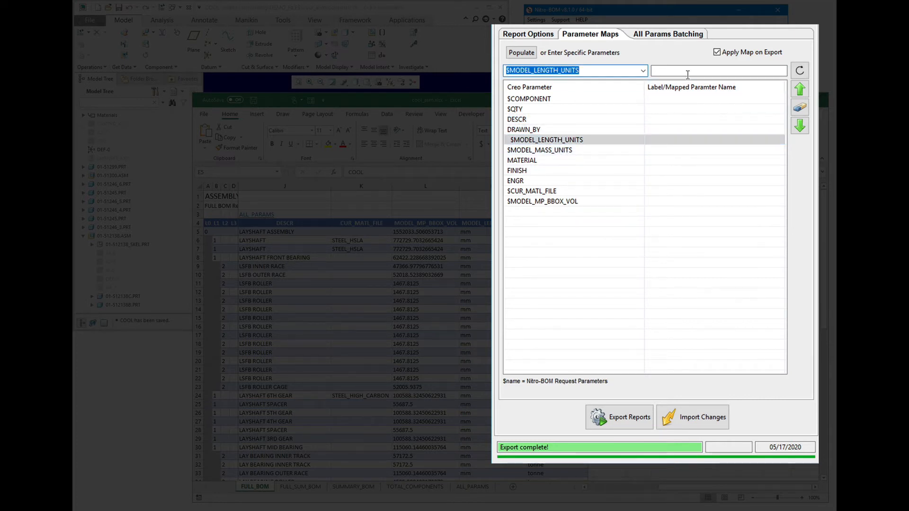
type("LEN")
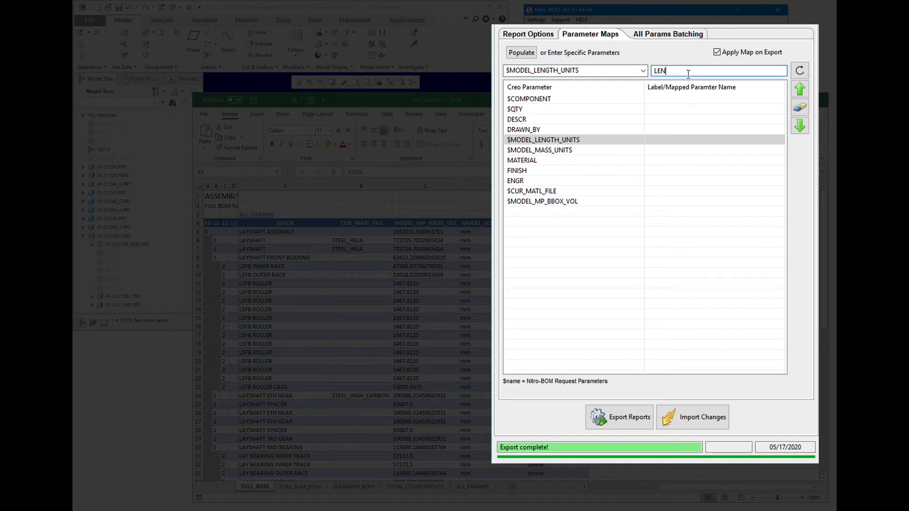
type("_UNITE")
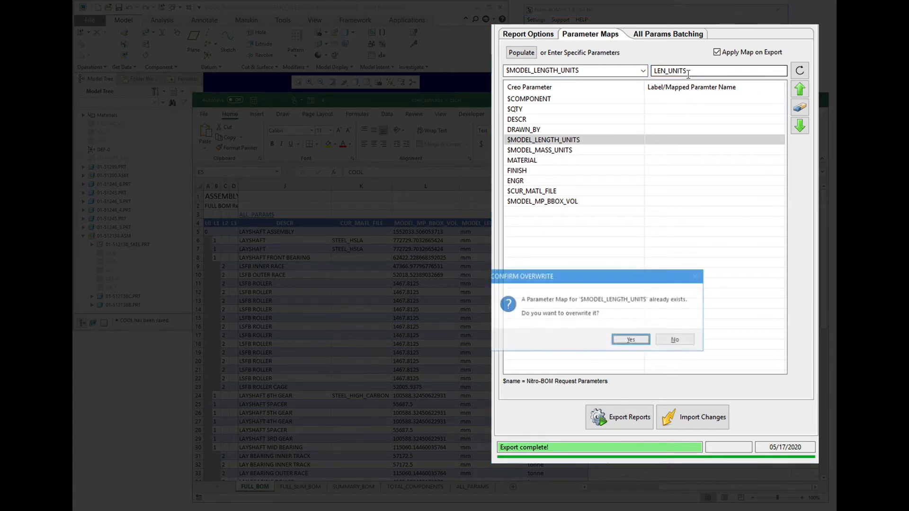
left_click(630, 339)
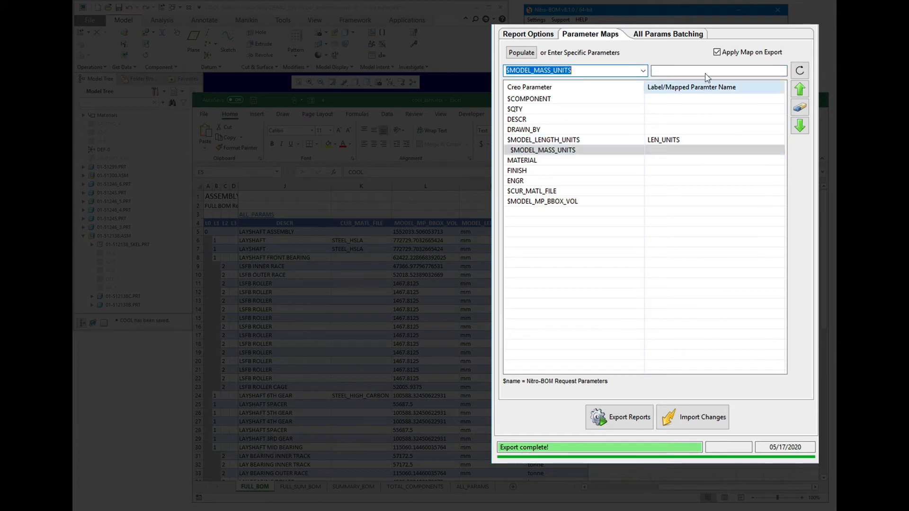
type("MASS_UN")
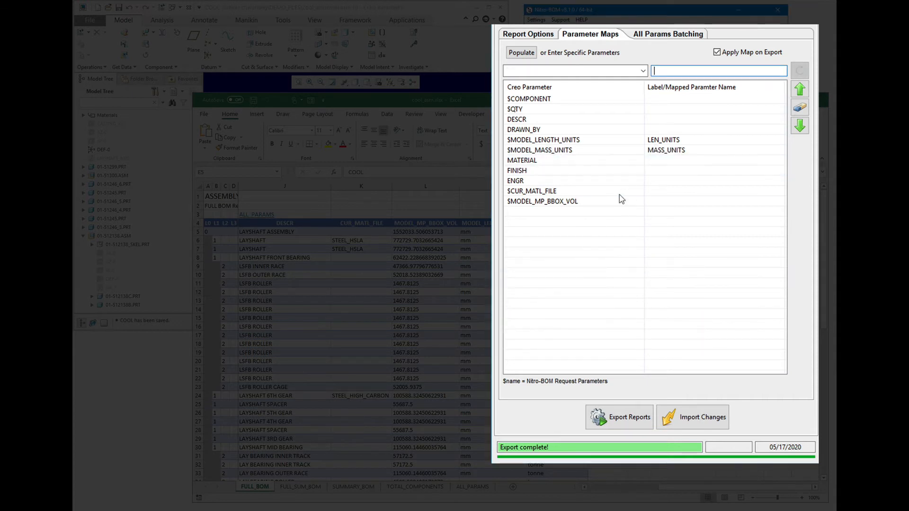
- Label $CUR_MATL_FILE as CUR_MATL and move MATERIAL down below FINISH and ENGR
left_click(531, 191)
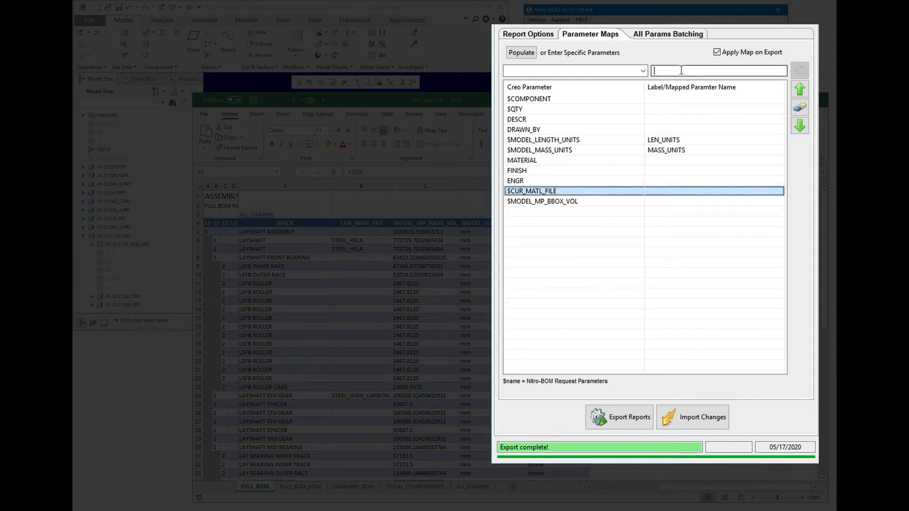
left_click(529, 190)
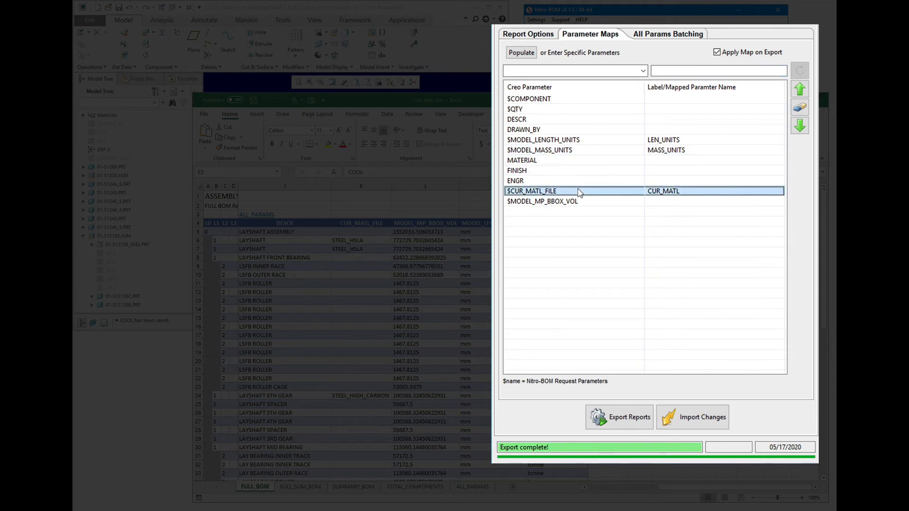
left_click(521, 170)
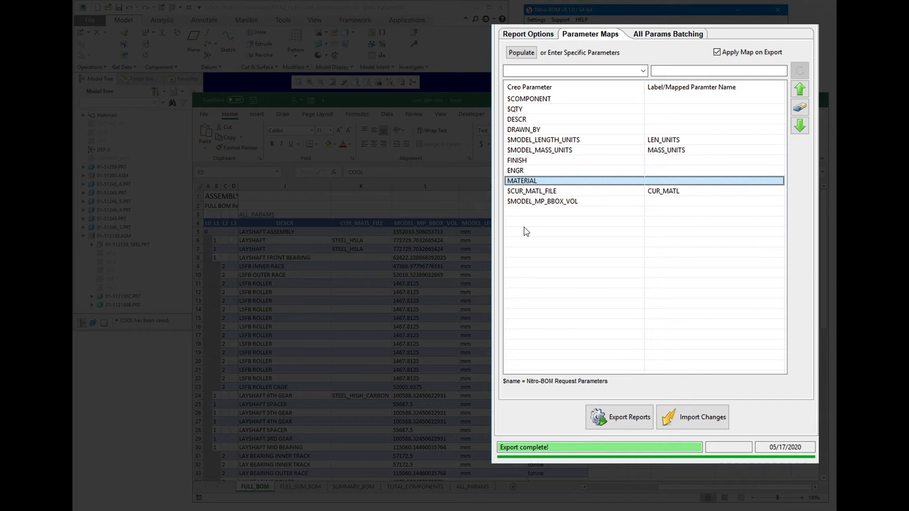
- Label $MODEL_MP_BBOX_VOL as BBOX_VOL
left_click(545, 200)
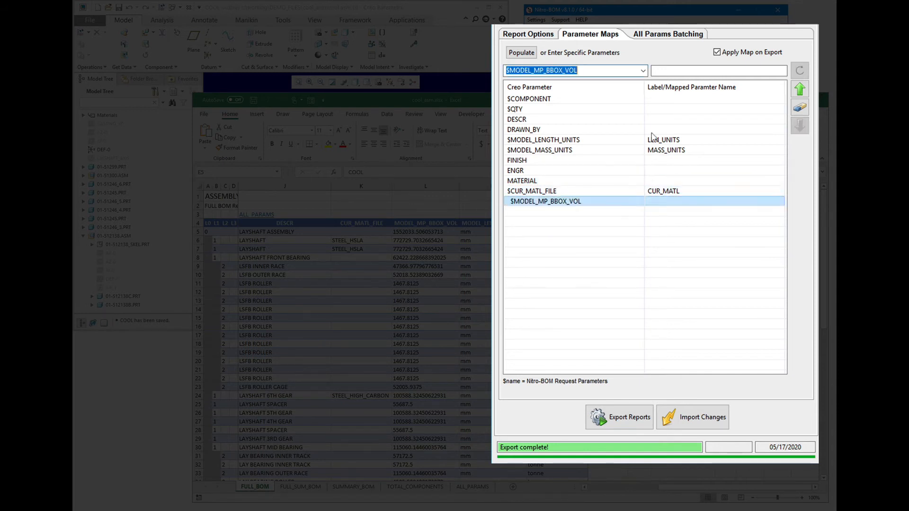
left_click(718, 70)
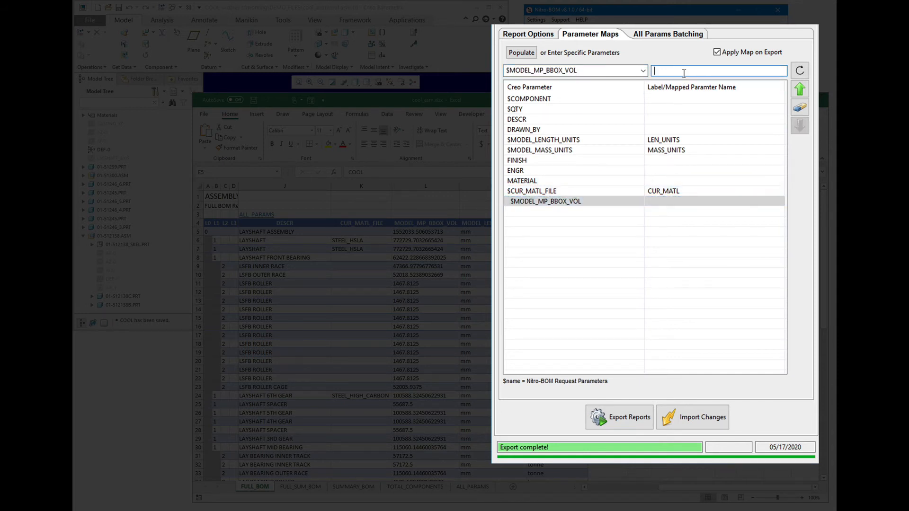
type("BBOX_V")
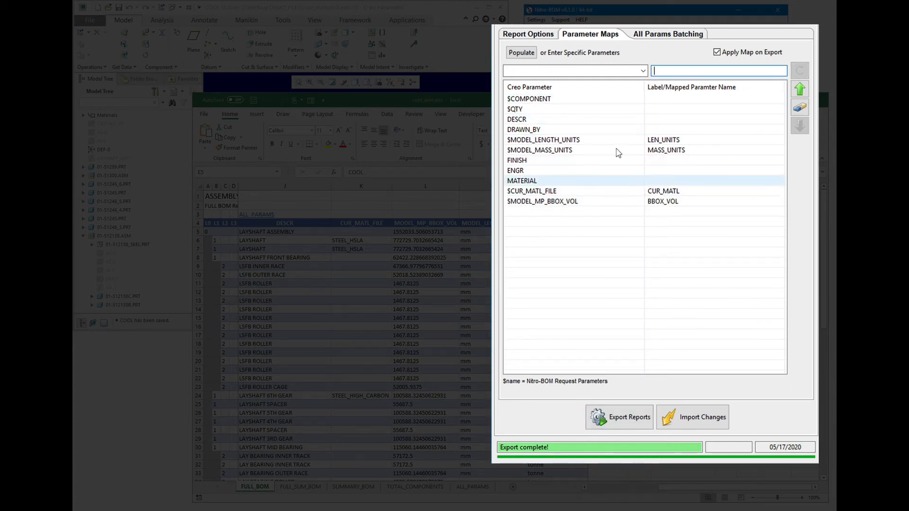
- Re-export the reports into cool_asm.xlsx with the new labels and bring up its ALL_PARAMS sheet
left_click(618, 417)
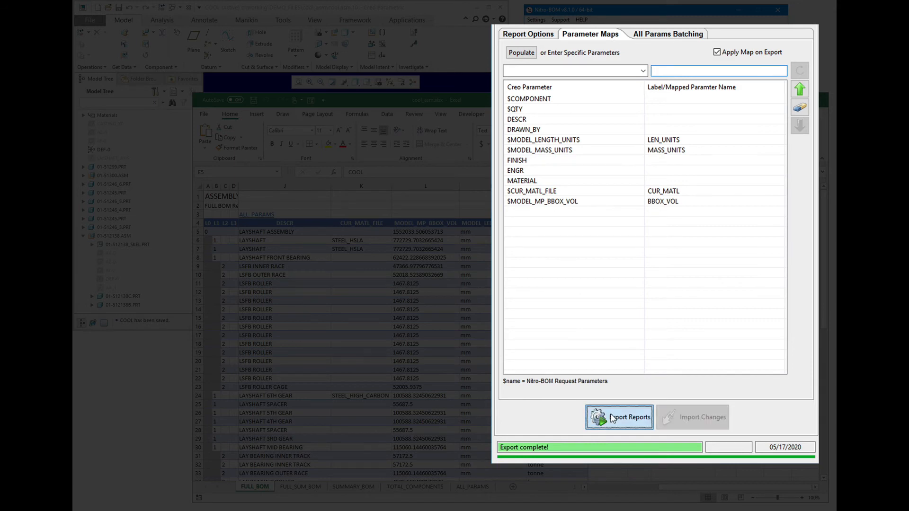
left_click(618, 417)
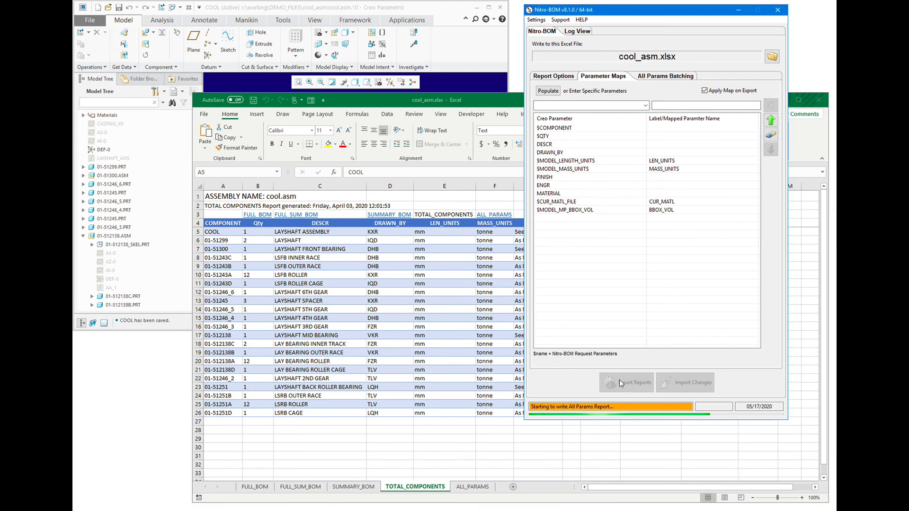
left_click(632, 381)
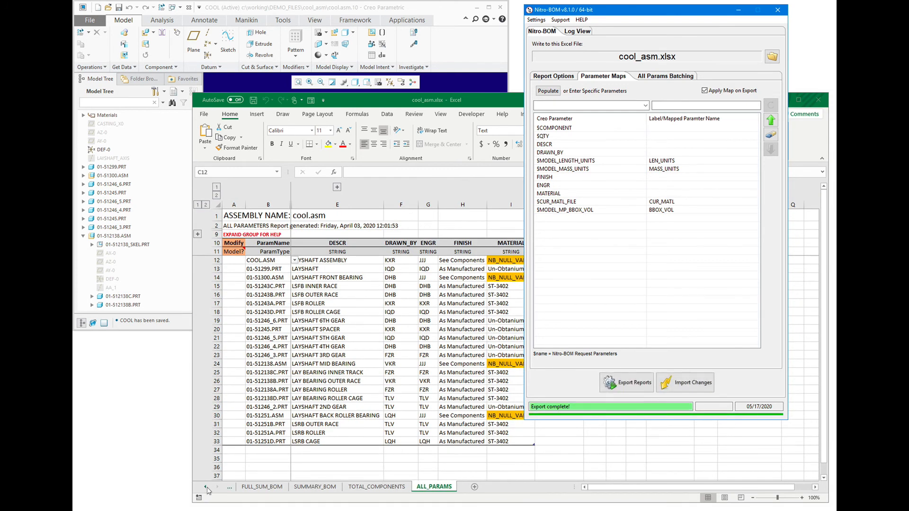
- View the FULL_BOM sheet and scroll through the LEN_UNITS, MASS_UNITS, CUR_MATL, BBOX_VOL and reordered MATERIAL columns
left_click(254, 486)
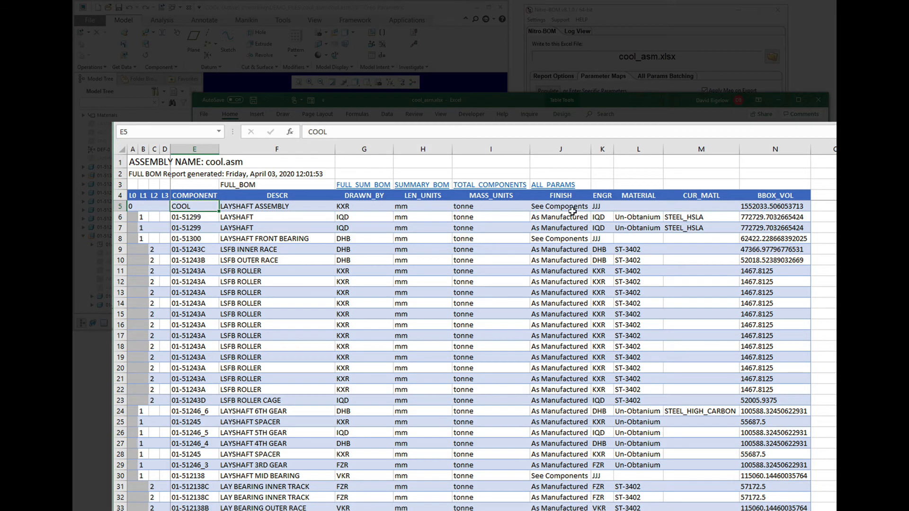
mouse_move(509, 208)
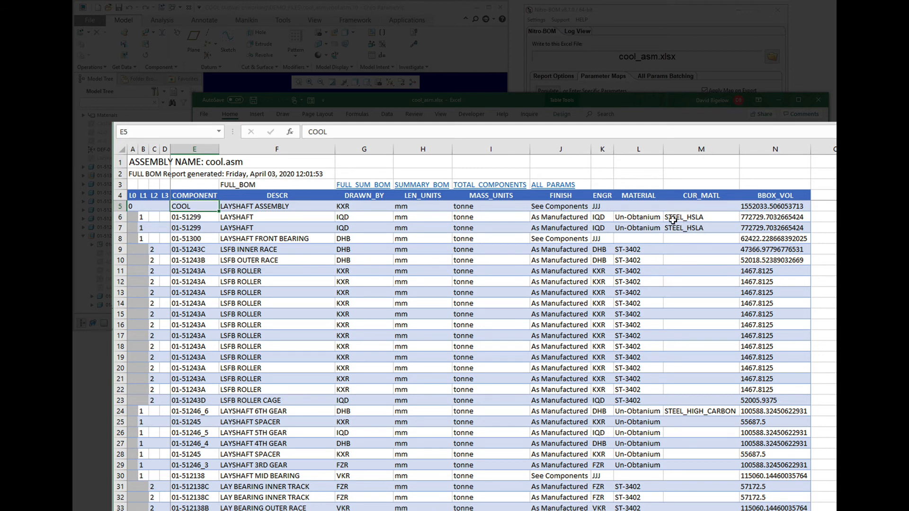
mouse_move(714, 219)
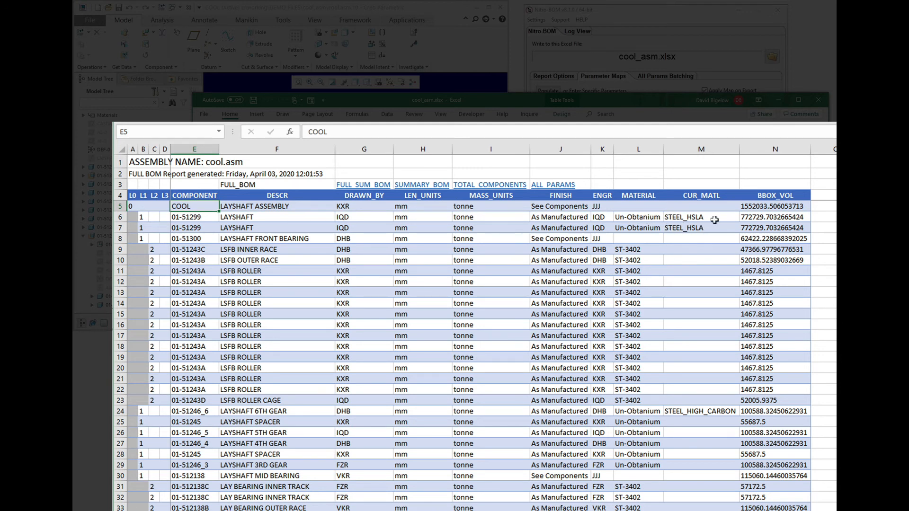
mouse_move(694, 221)
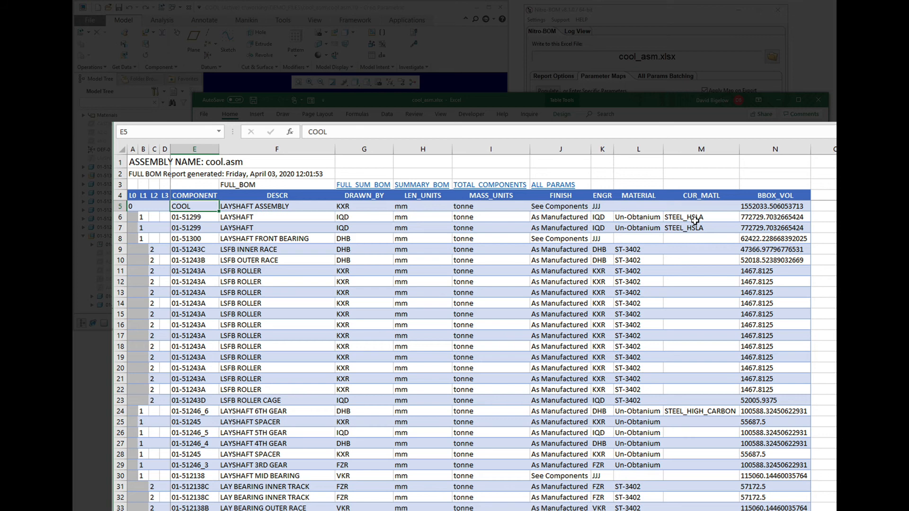
mouse_move(645, 329)
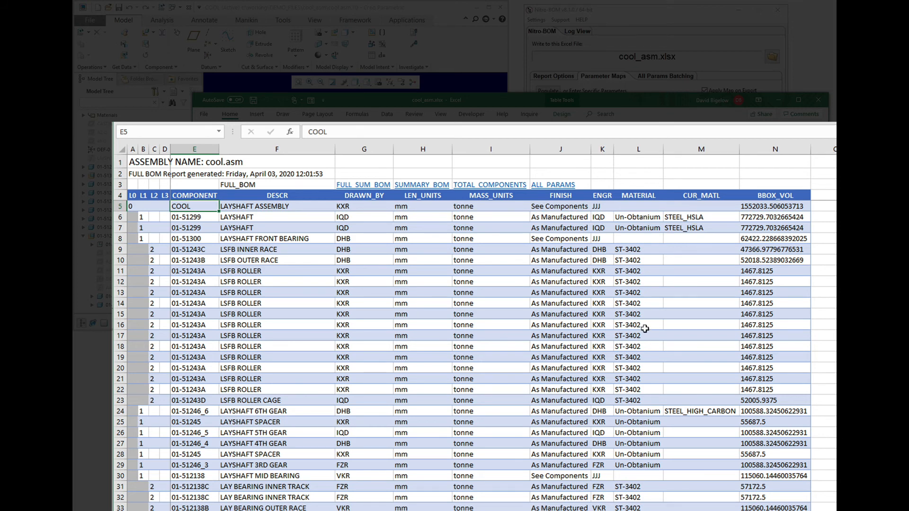
scroll("down", 3)
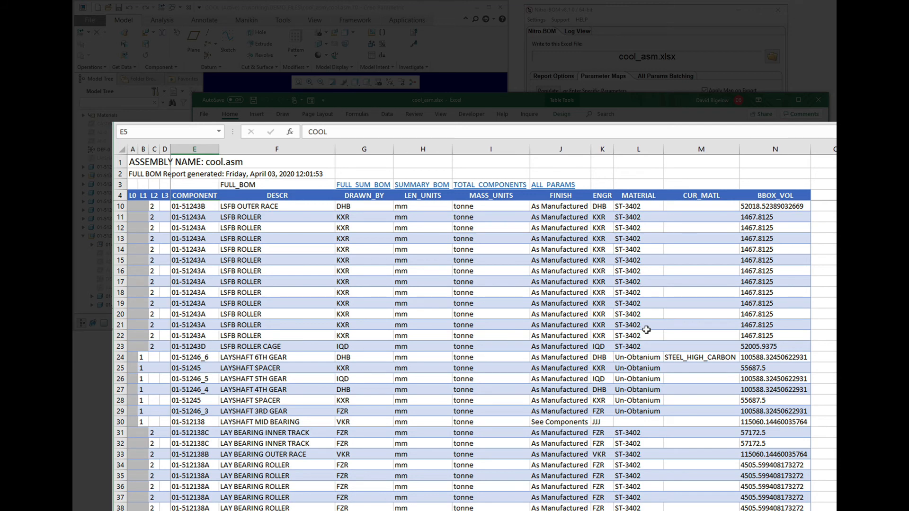
scroll("up", 3)
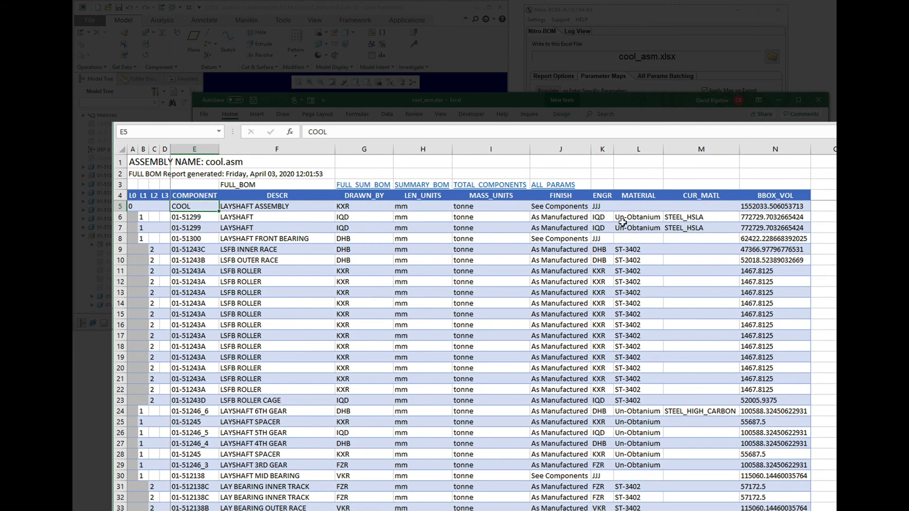
mouse_move(631, 251)
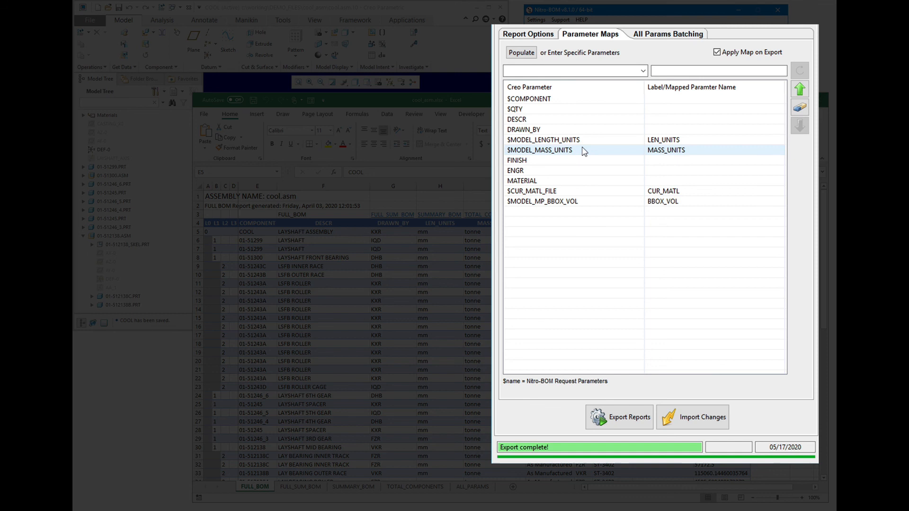
- Back in Nitro-BOM, drop down the request-parameter list showing $MODEL_MP_BBOX_X, _Y and _Z
left_click(642, 71)
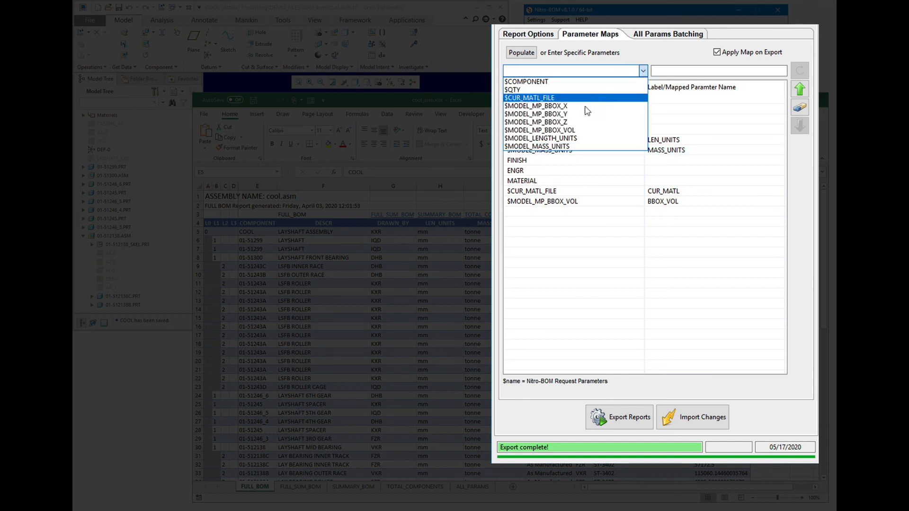
left_click(539, 129)
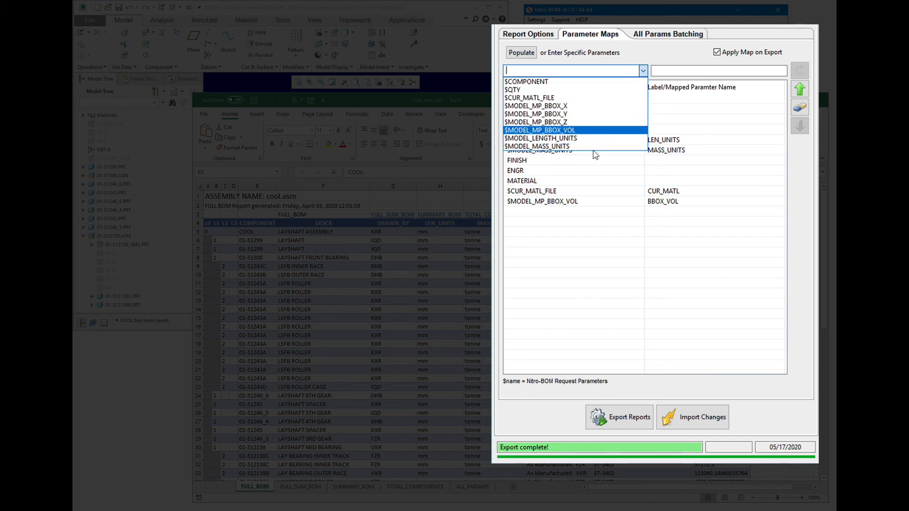